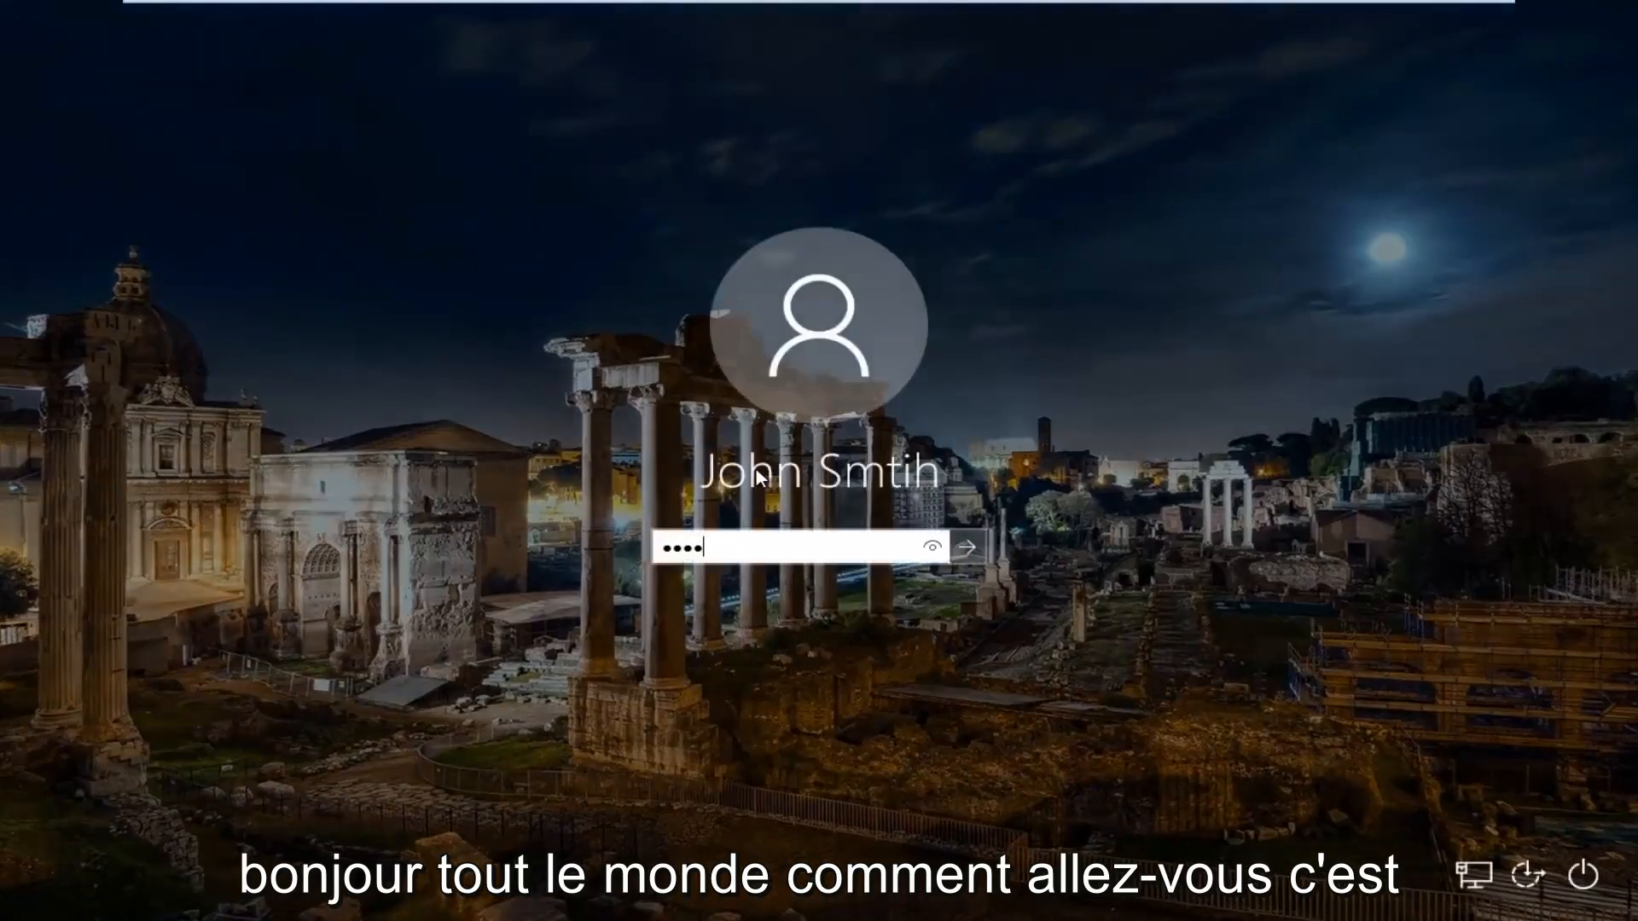
# Submit the PIN on the lock screen to sign in to the desktop
pyautogui.click(963, 545)
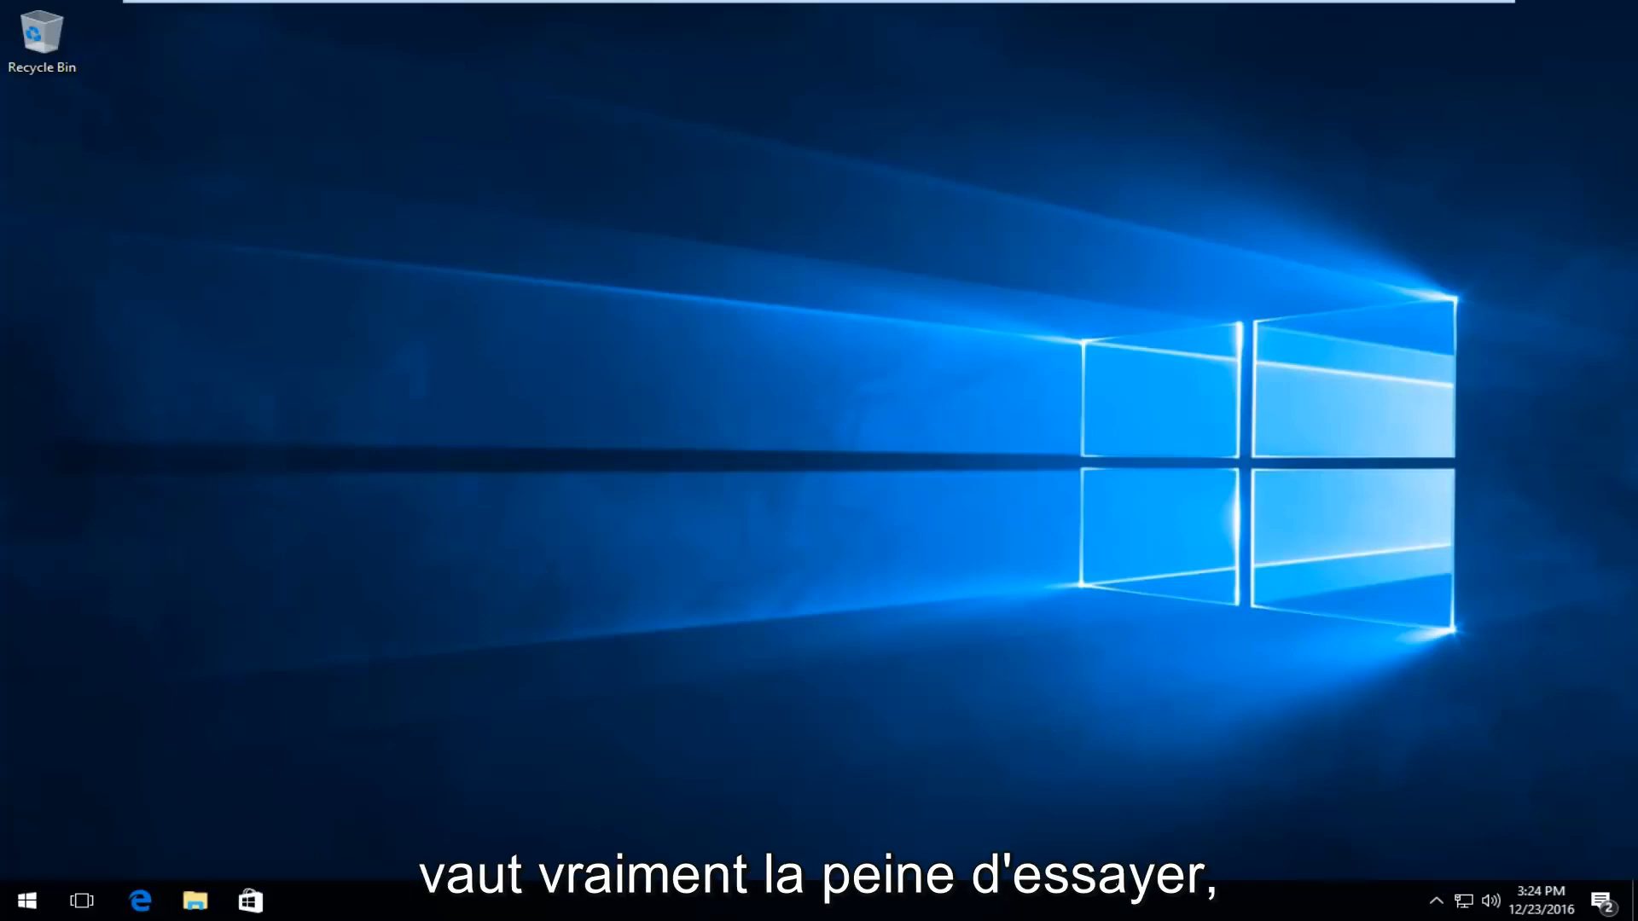
# Search the Start menu for "device manager"
pyautogui.click(23, 899)
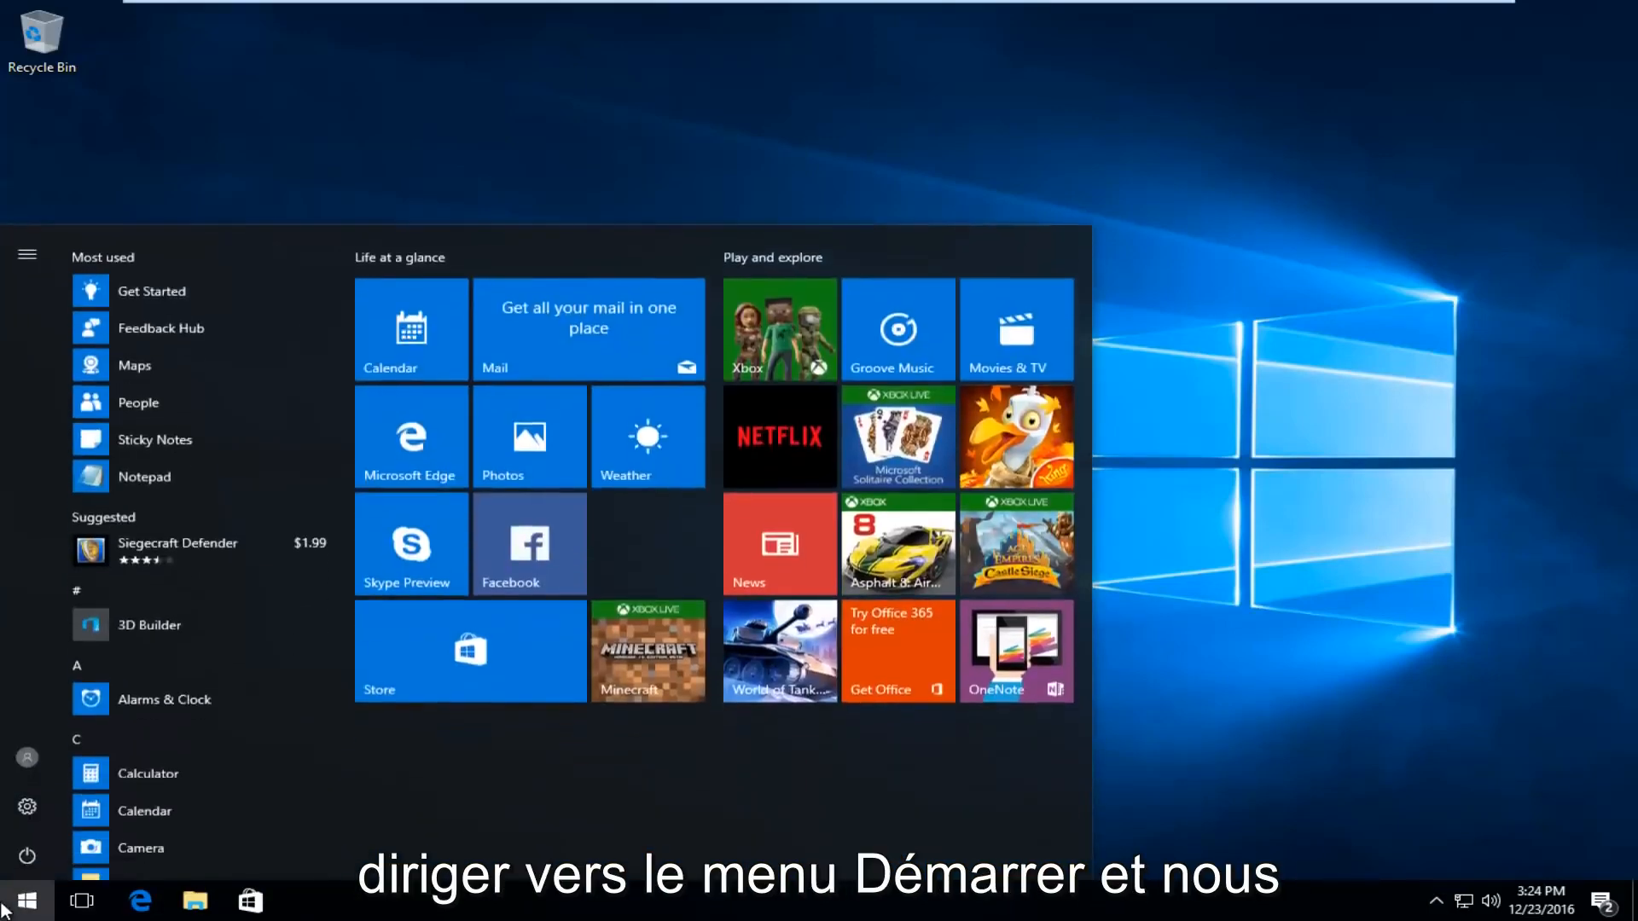
pyautogui.click(24, 901)
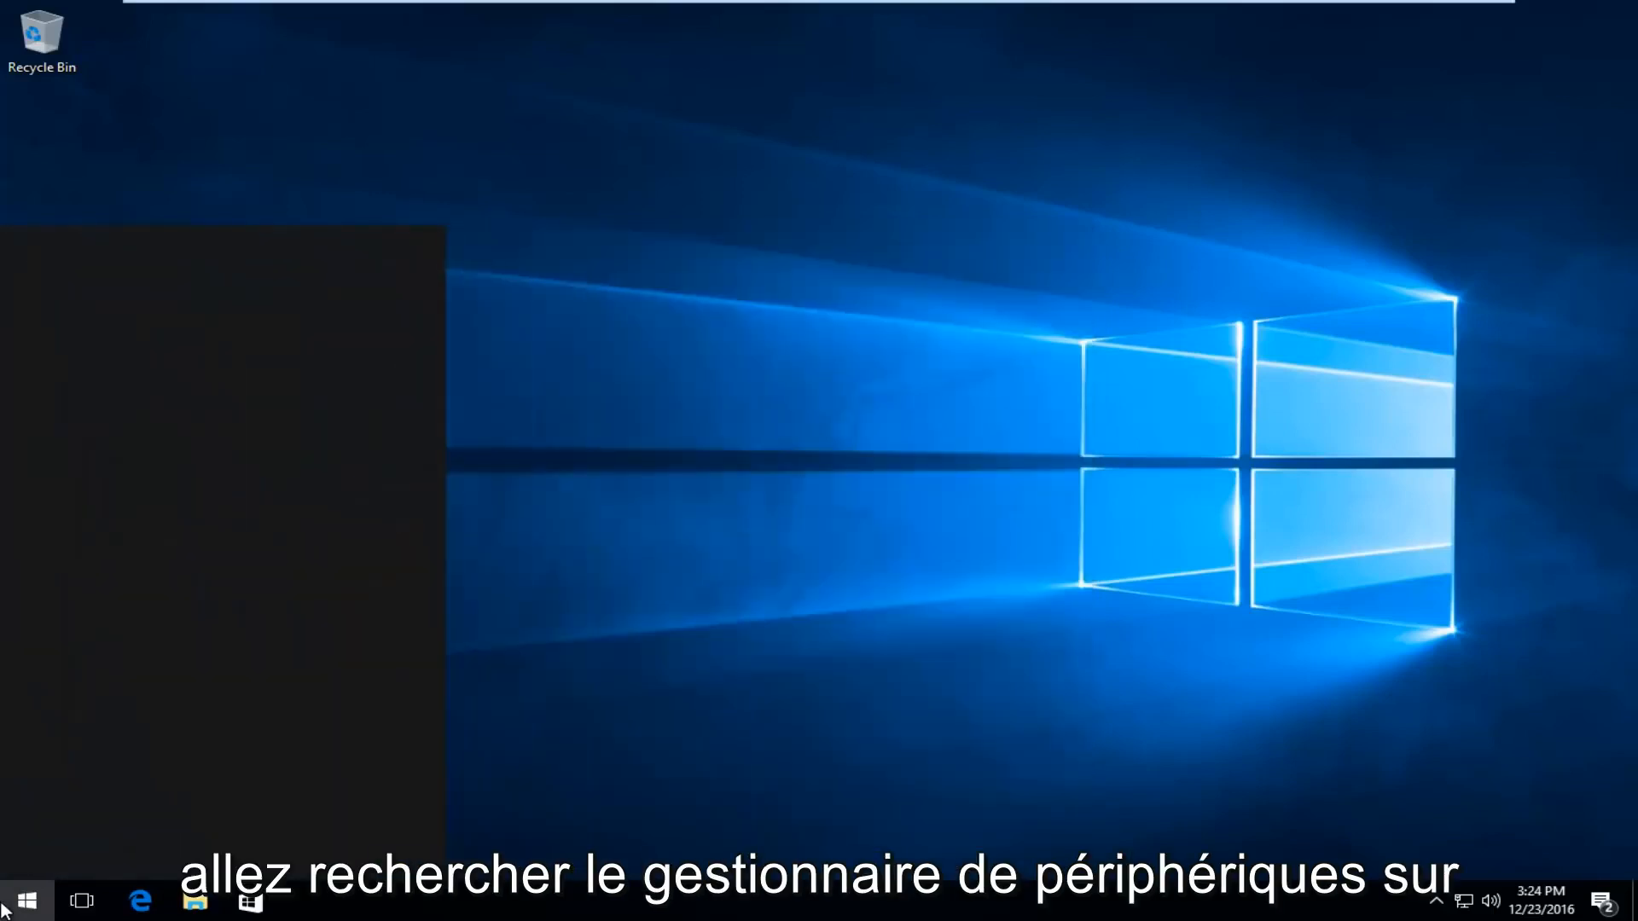
pyautogui.write('device manager')
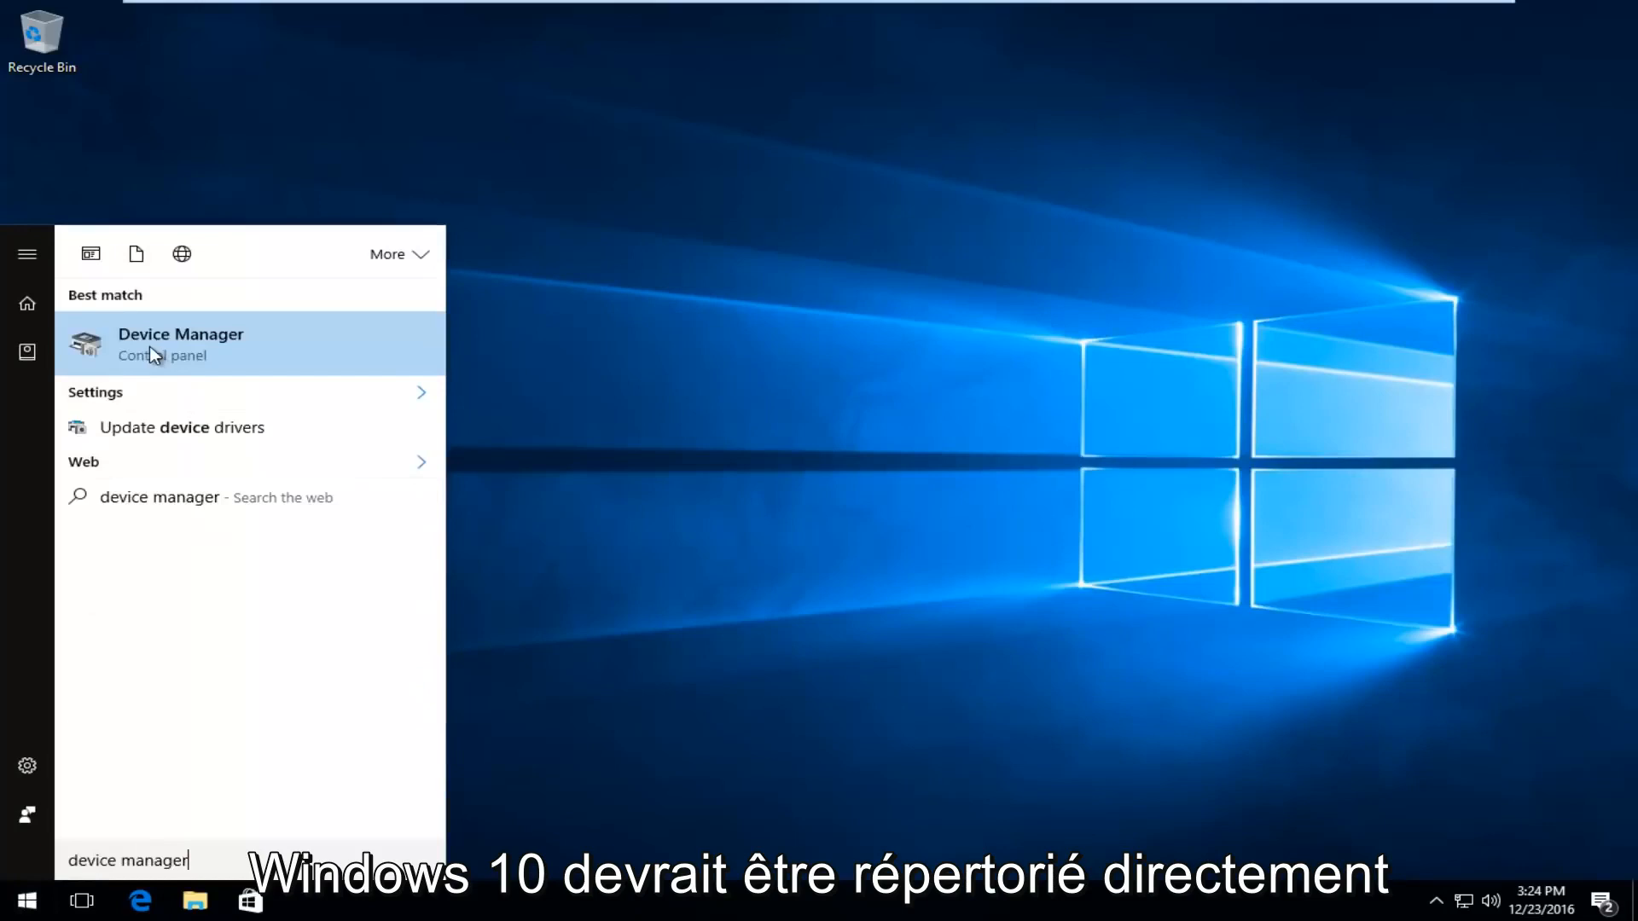
pyautogui.moveTo(163, 358)
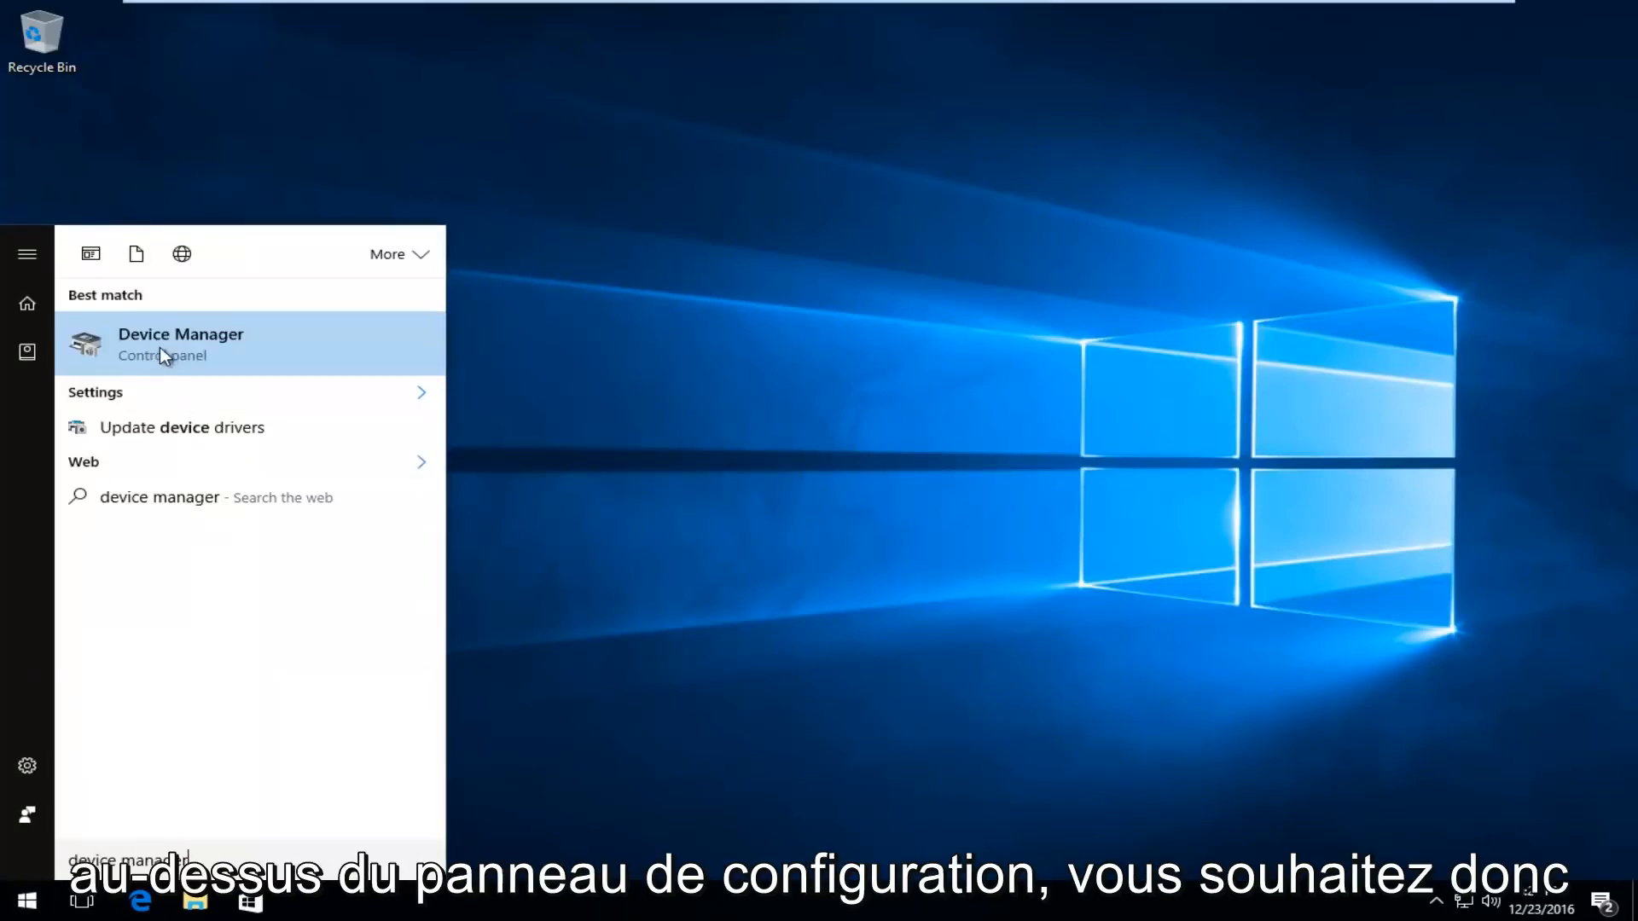
# Launch Device Manager, expand Batteries and select Microsoft AC Adapter
pyautogui.click(181, 344)
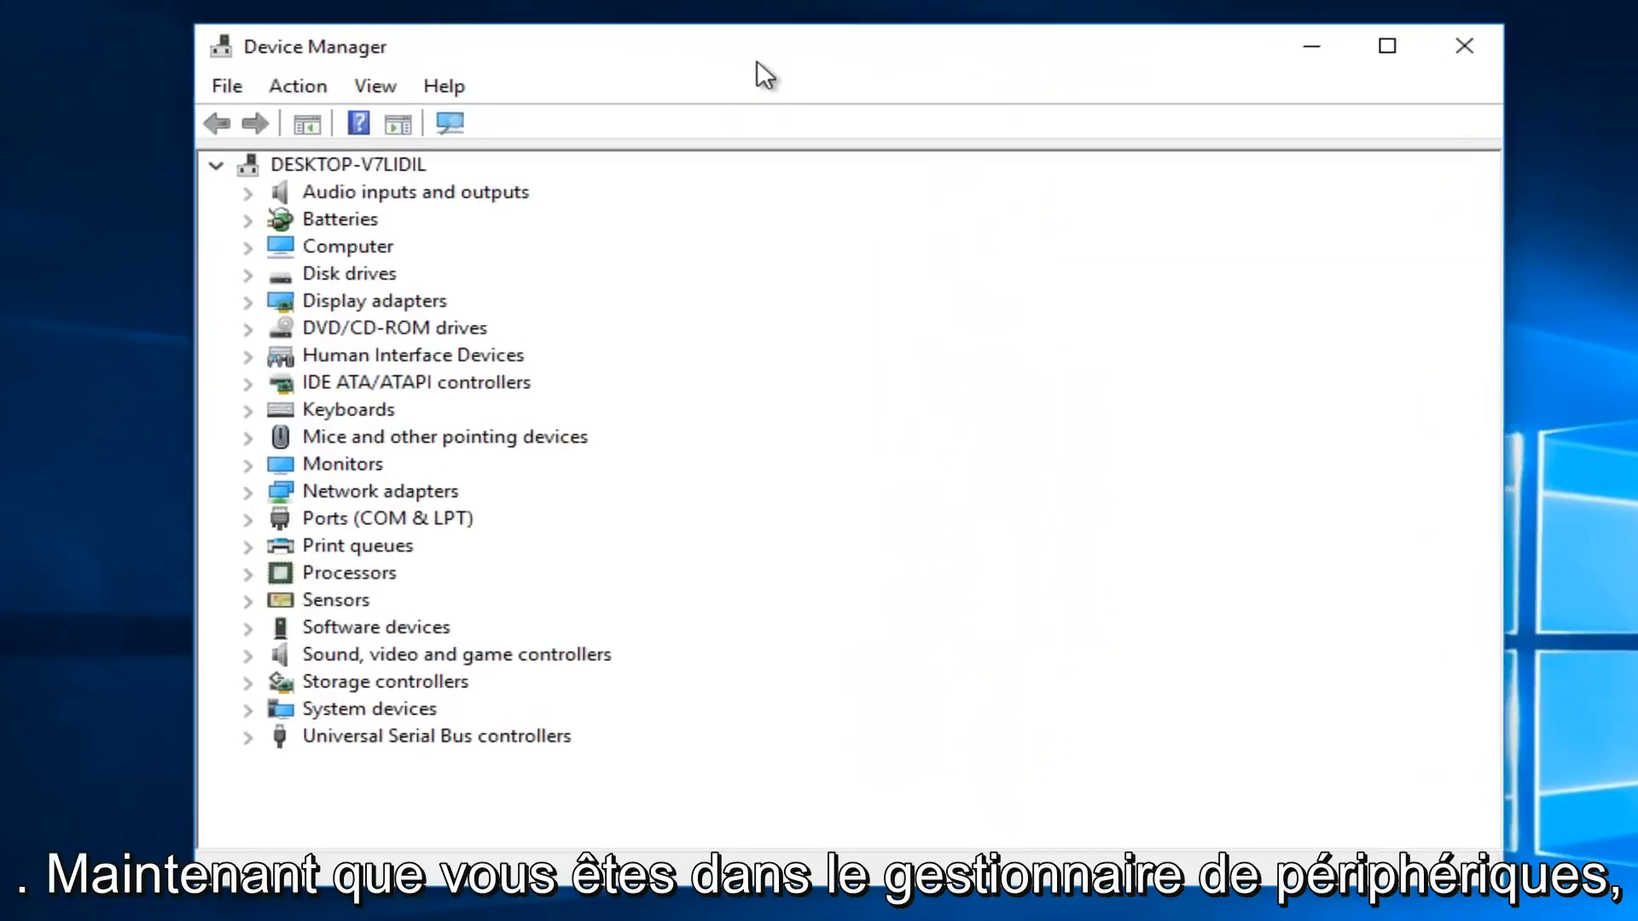
pyautogui.moveTo(298, 223)
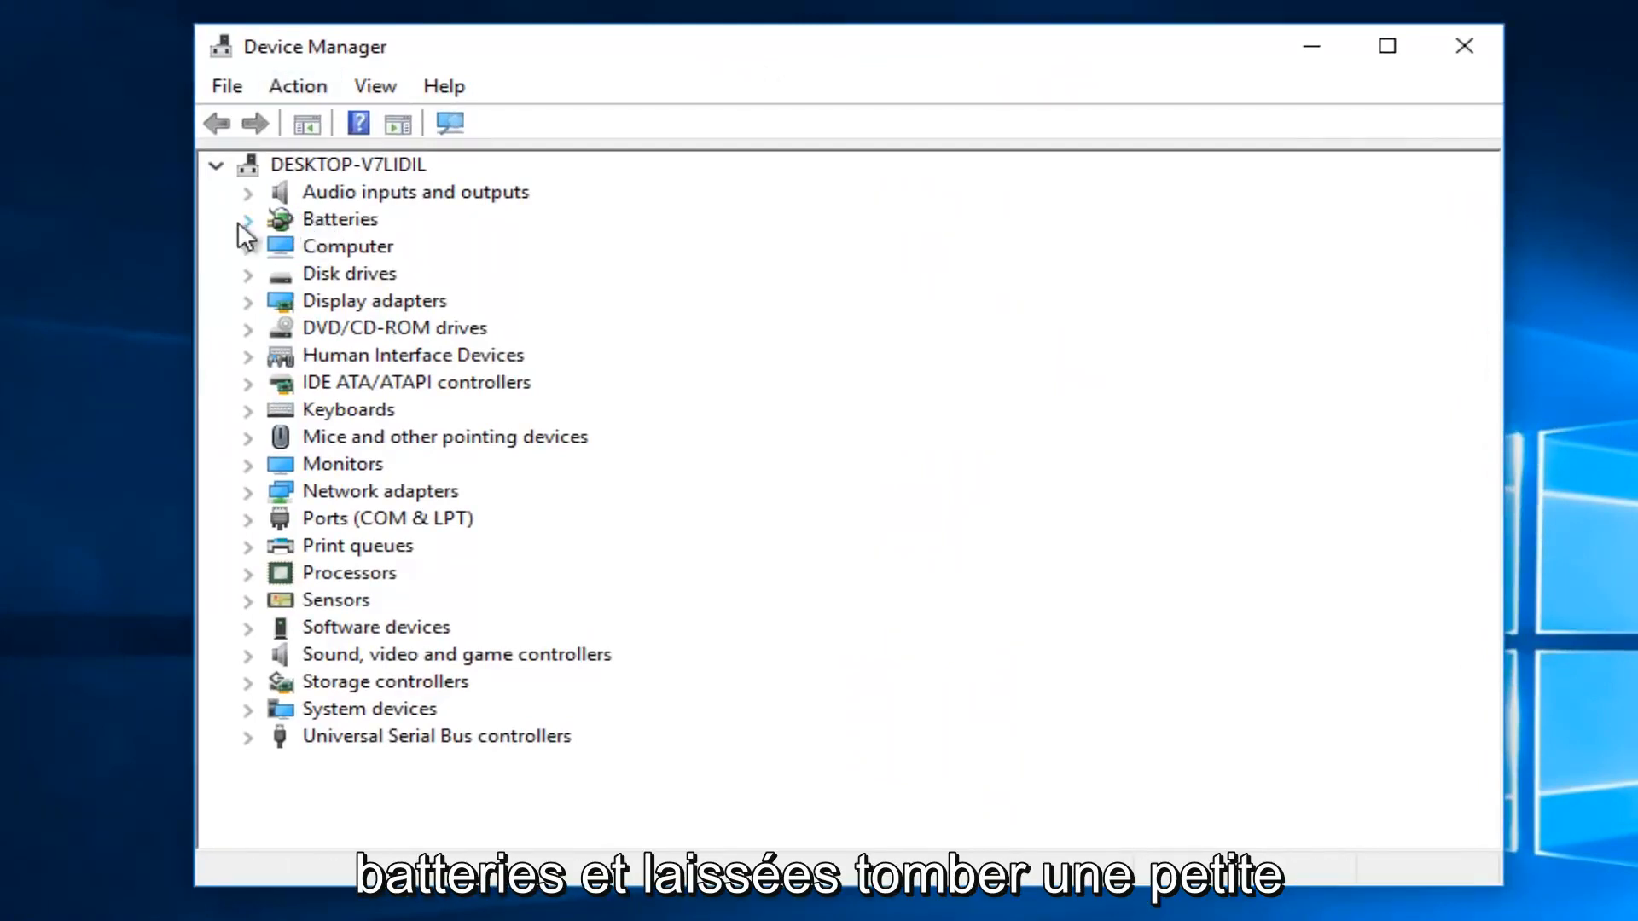
pyautogui.click(247, 218)
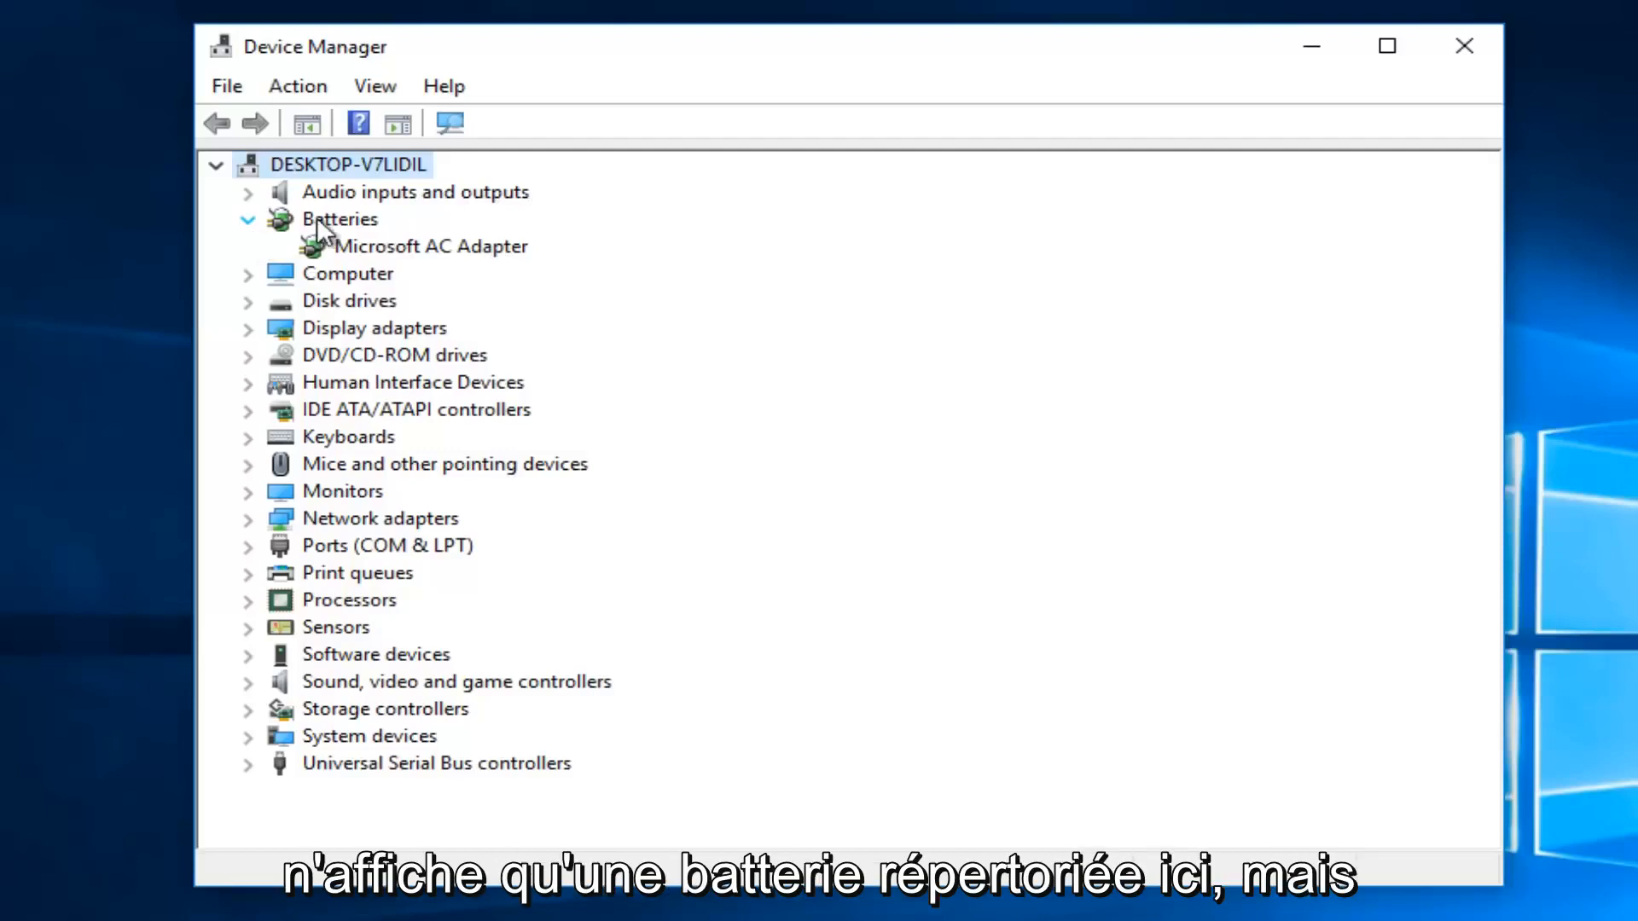
pyautogui.click(430, 246)
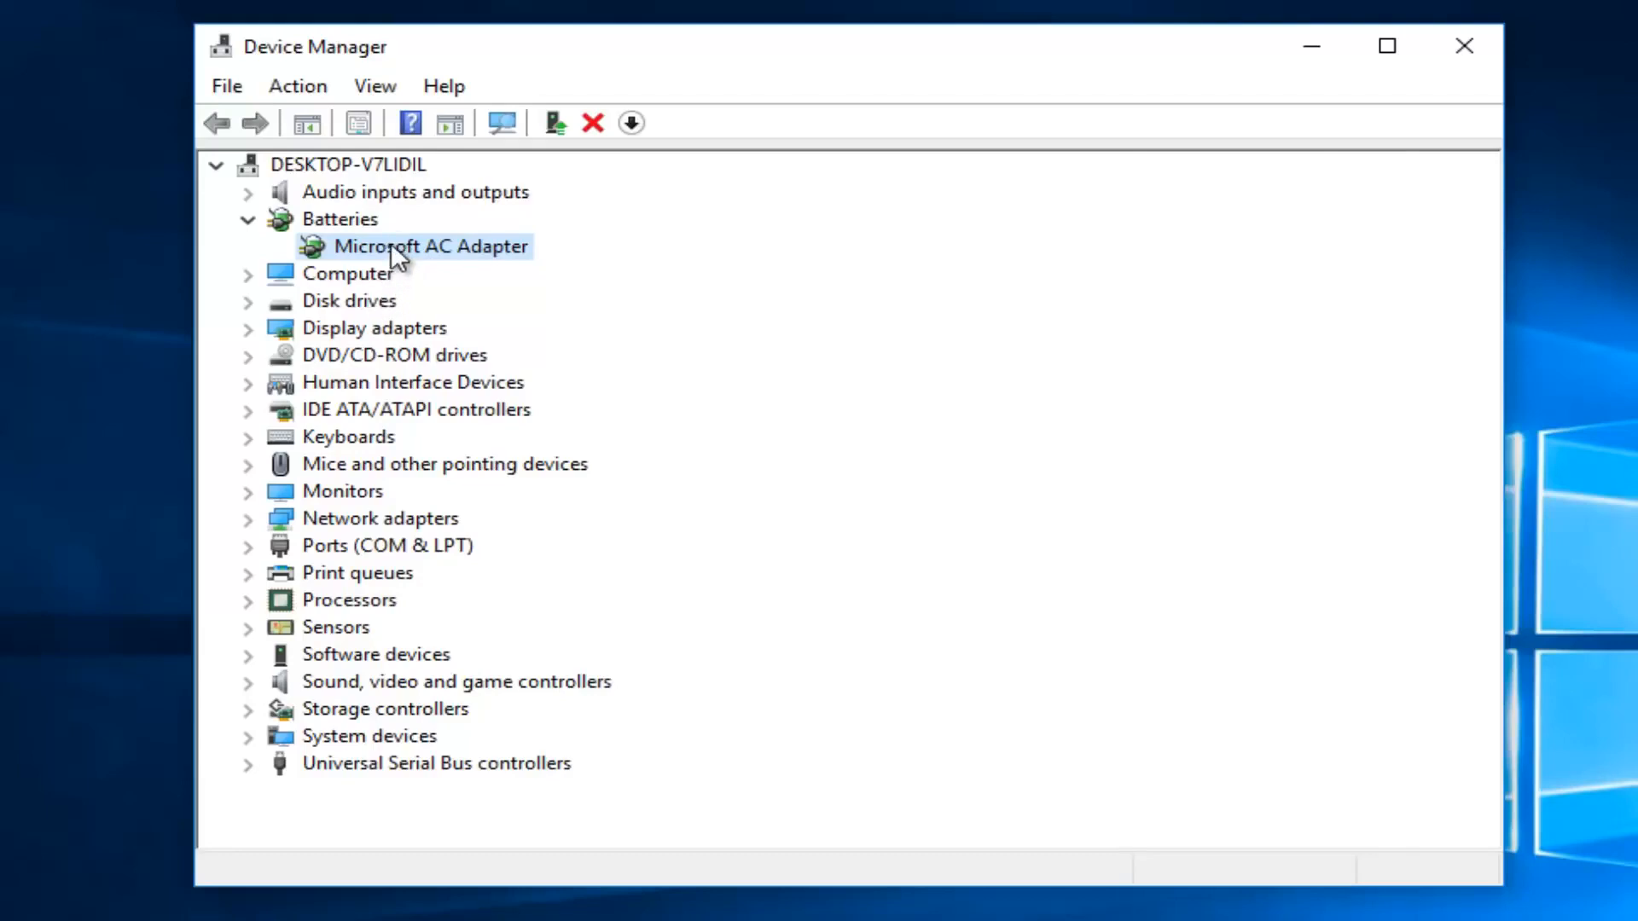
# Choose Uninstall from the Microsoft AC Adapter's context menu
pyautogui.rightClick(429, 246)
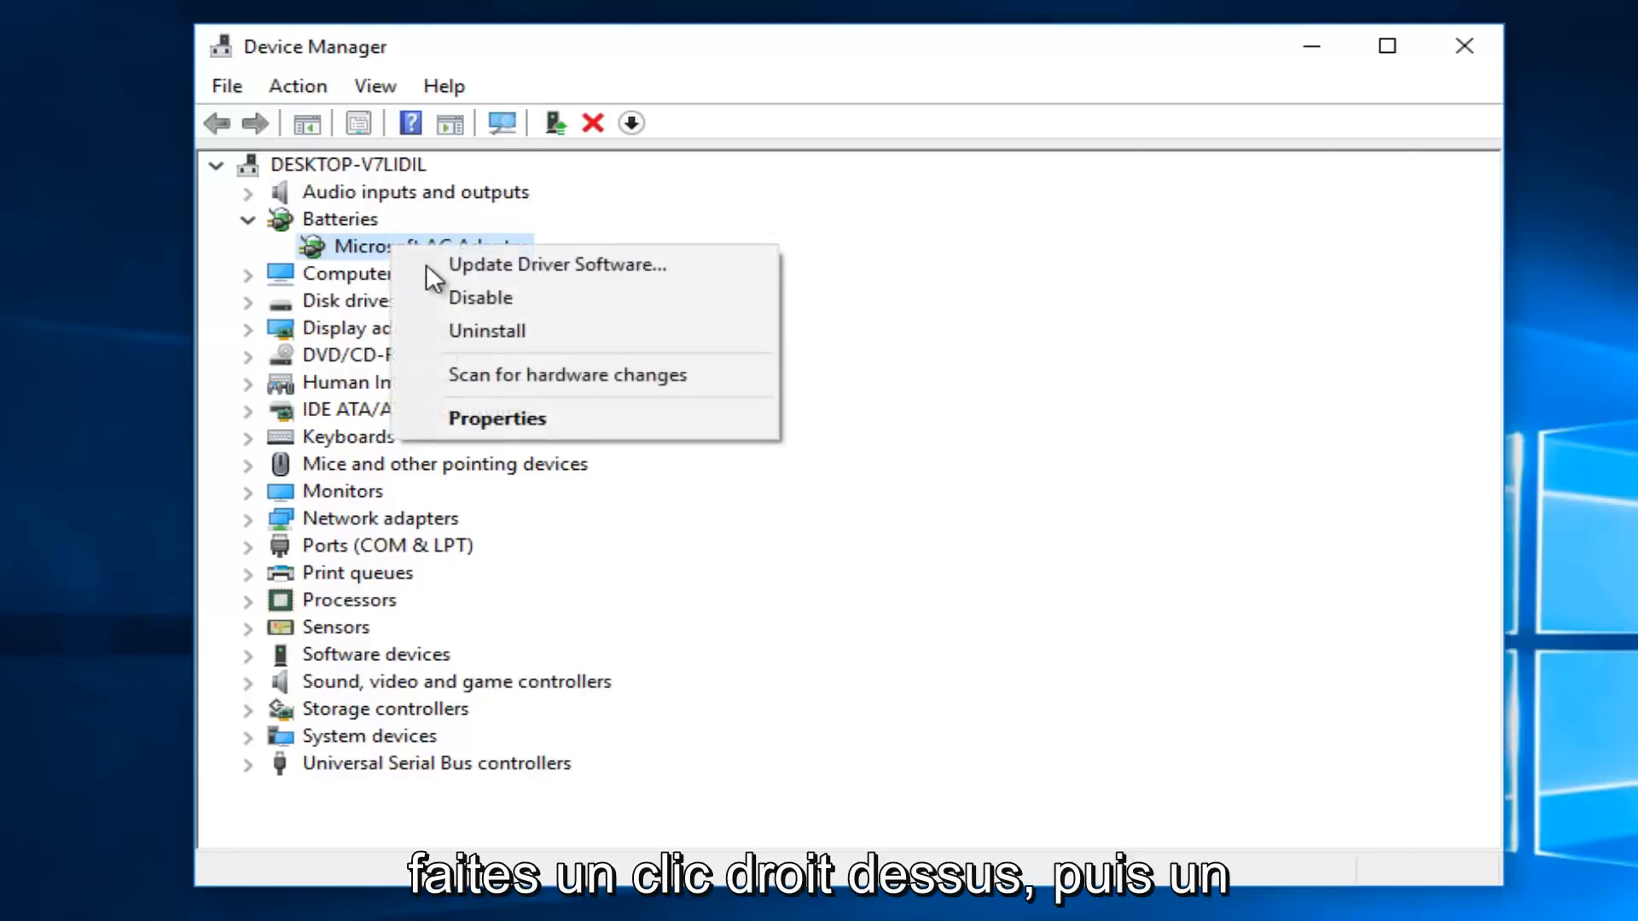
pyautogui.click(486, 330)
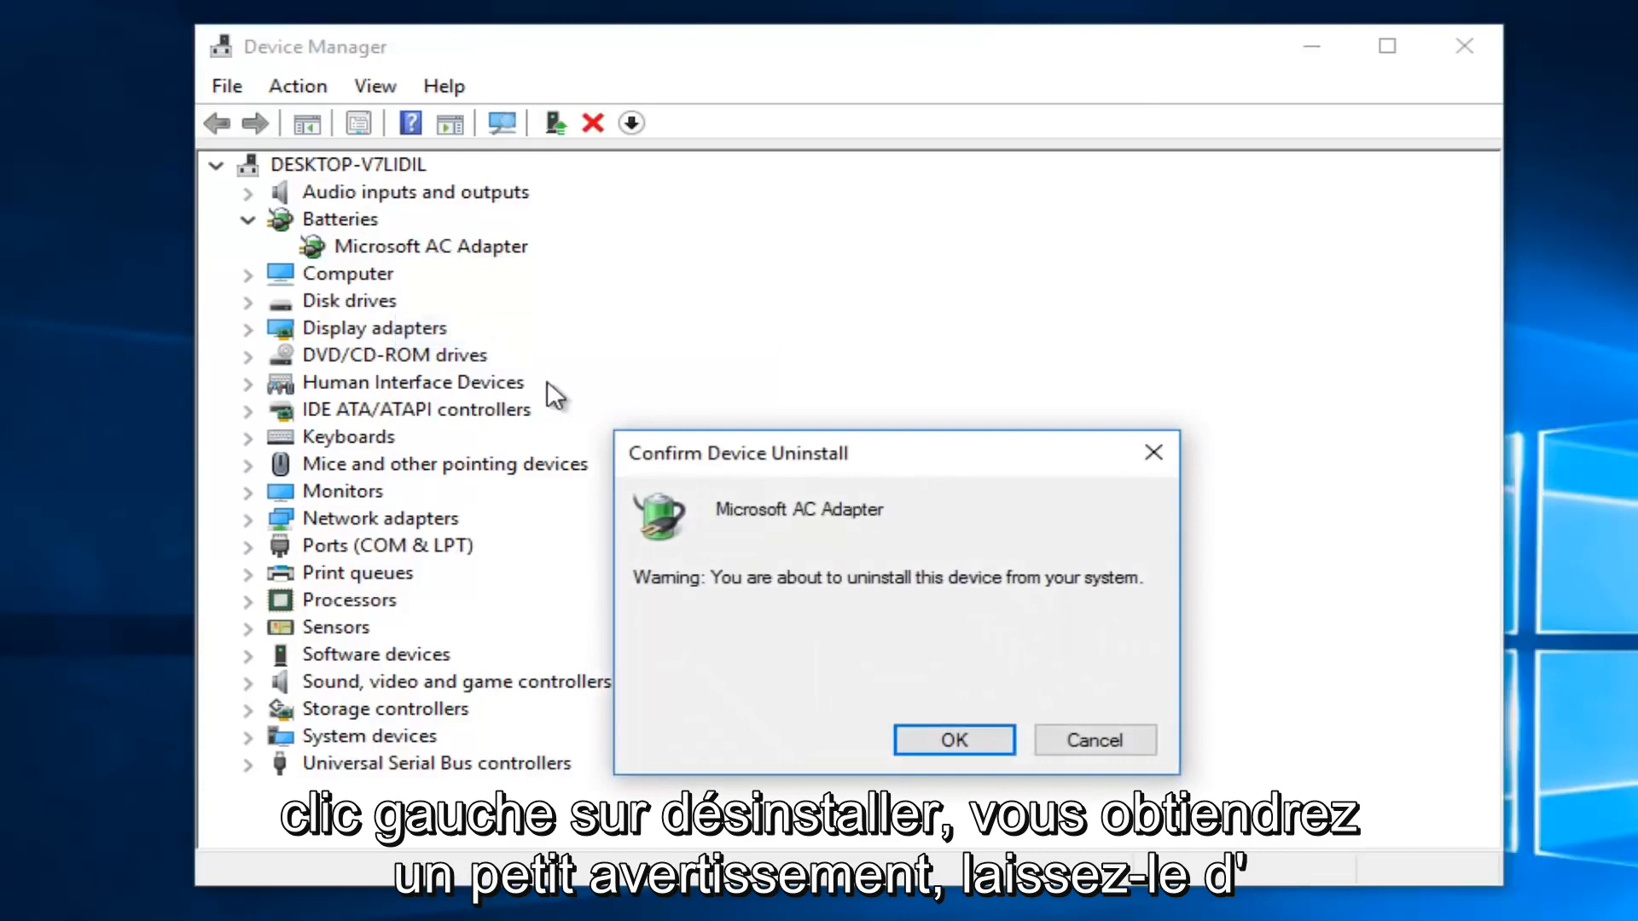
pyautogui.moveTo(819, 604)
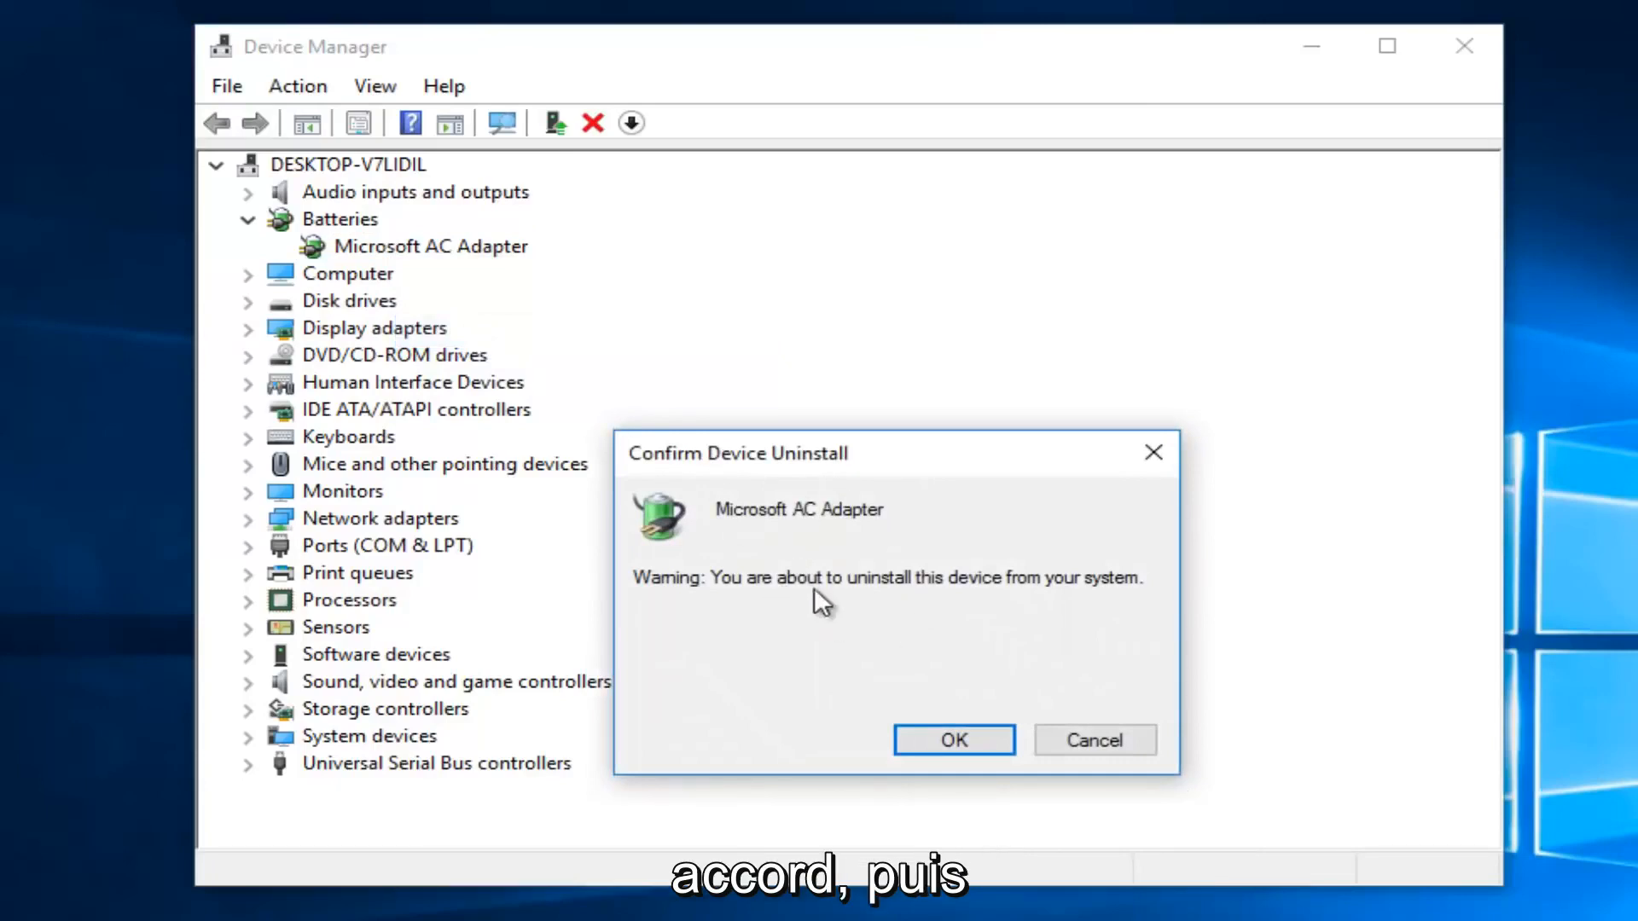
# Confirm uninstalling Microsoft AC Adapter and close Device Manager
pyautogui.click(952, 740)
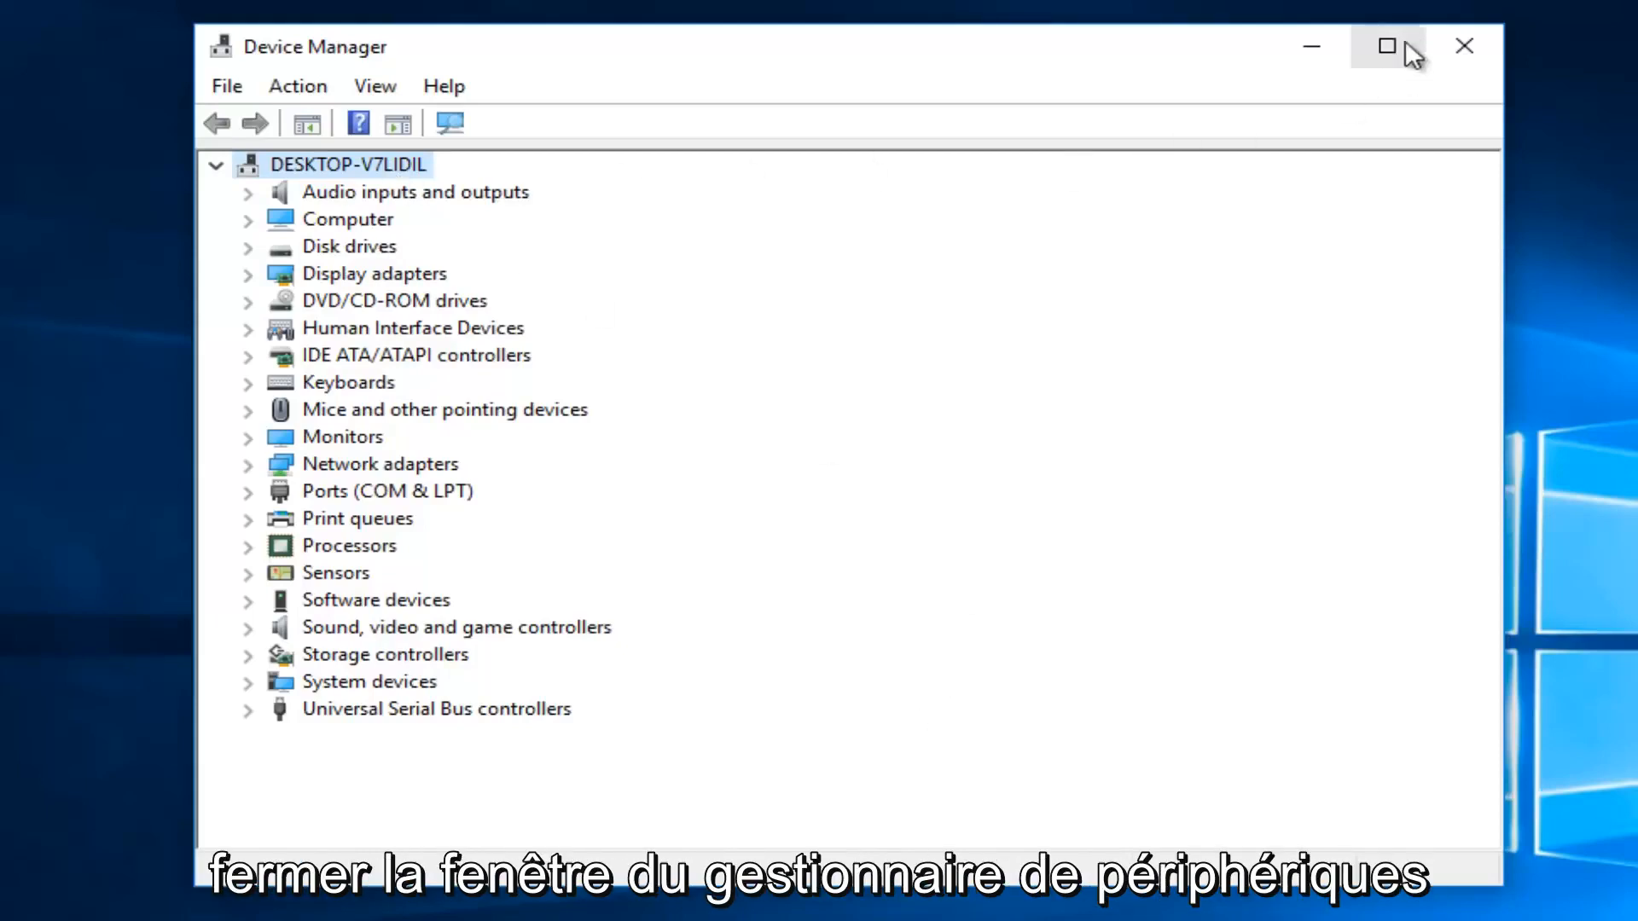
pyautogui.click(1464, 46)
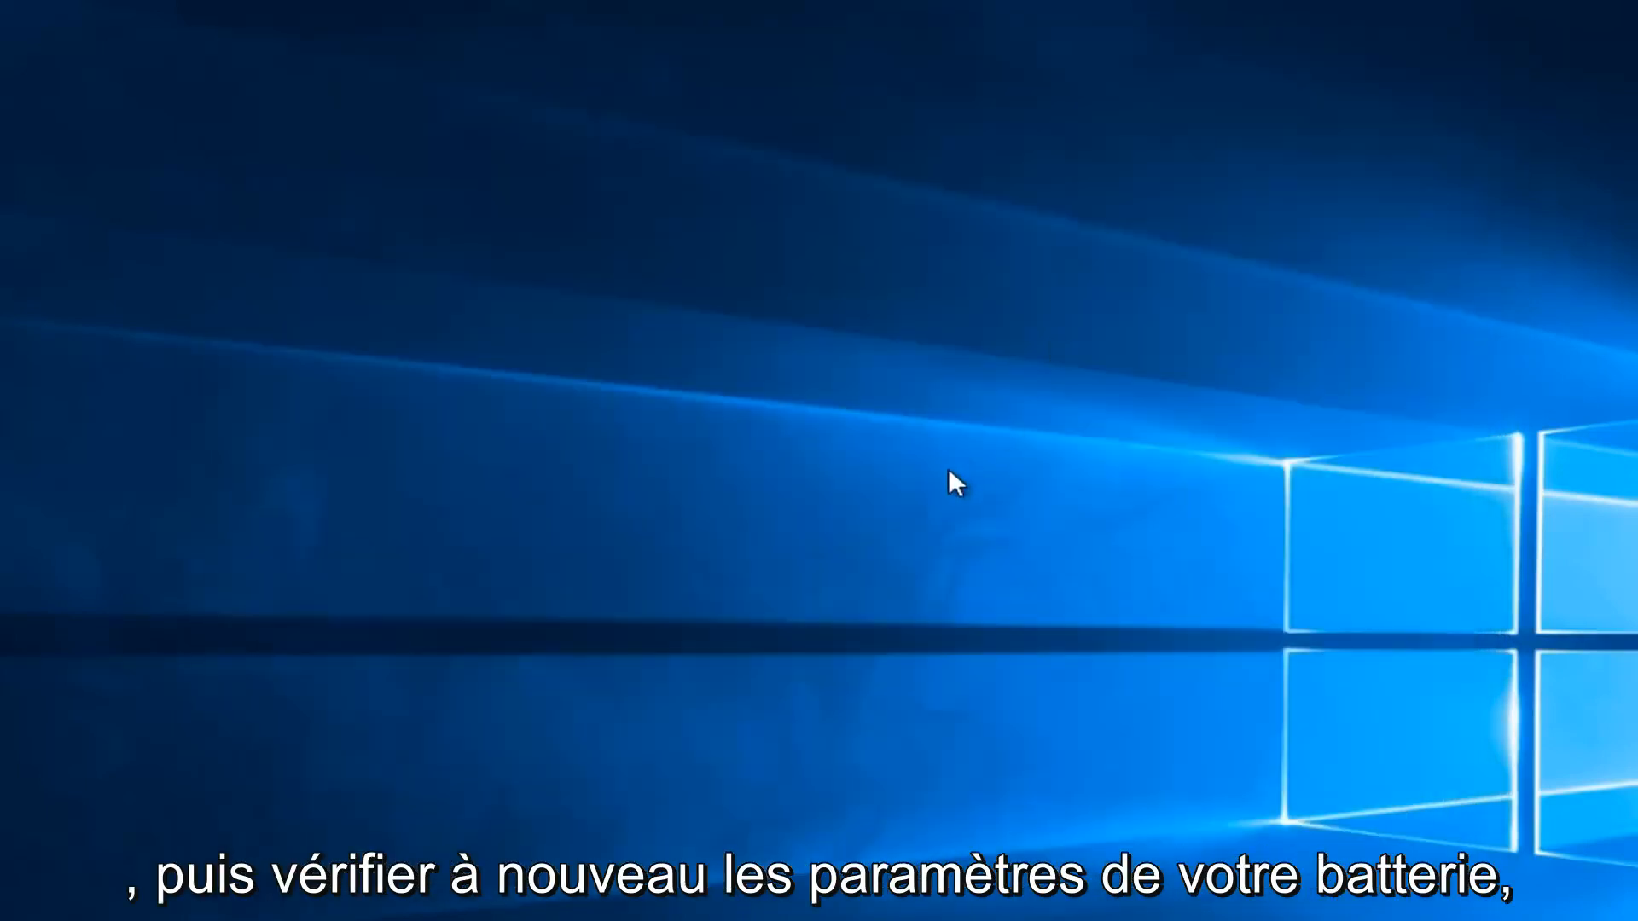